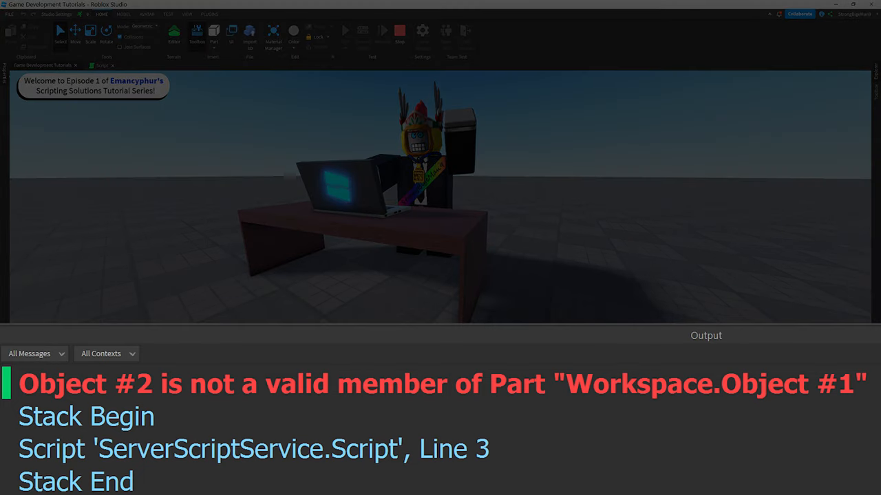
Show the Explorer panel from the View tab beside the Output error about Pat.
left_click(706, 55)
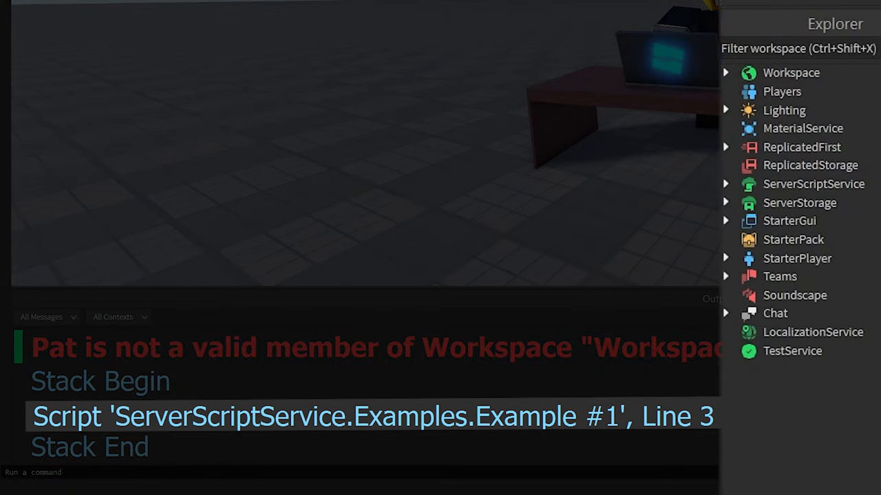
Expand ServerScriptService and Examples, then open the Example #1 script for editing.
left_click(725, 183)
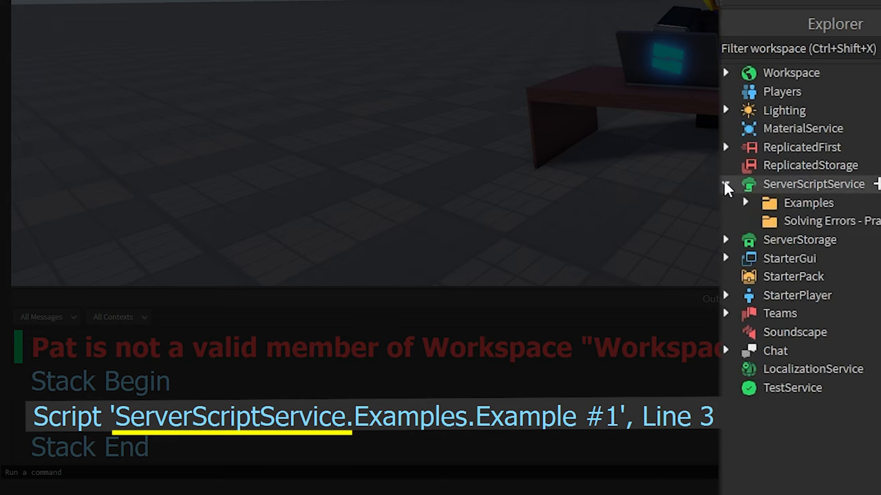
left_click(745, 203)
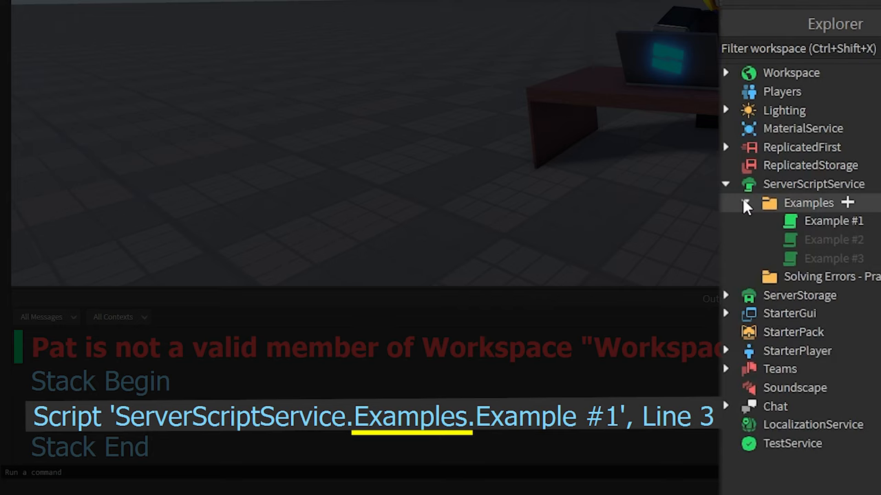
left_click(833, 221)
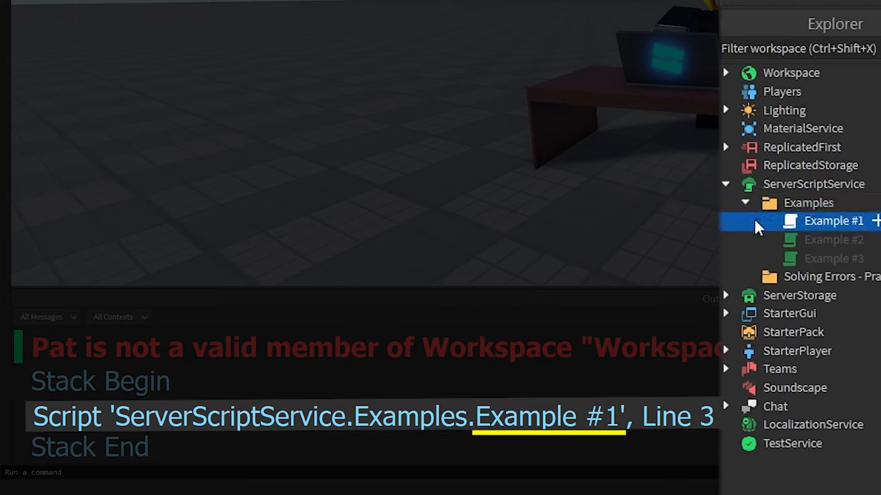
left_click(726, 183)
type("example #1")
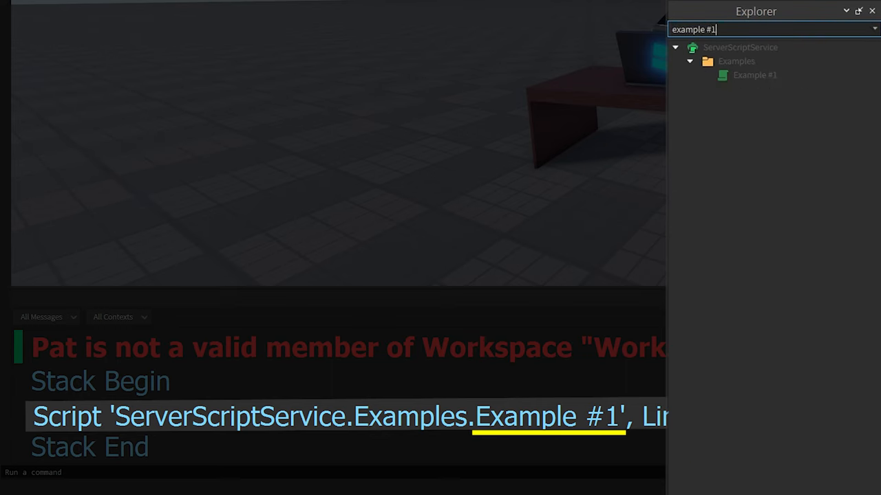
left_click(869, 29)
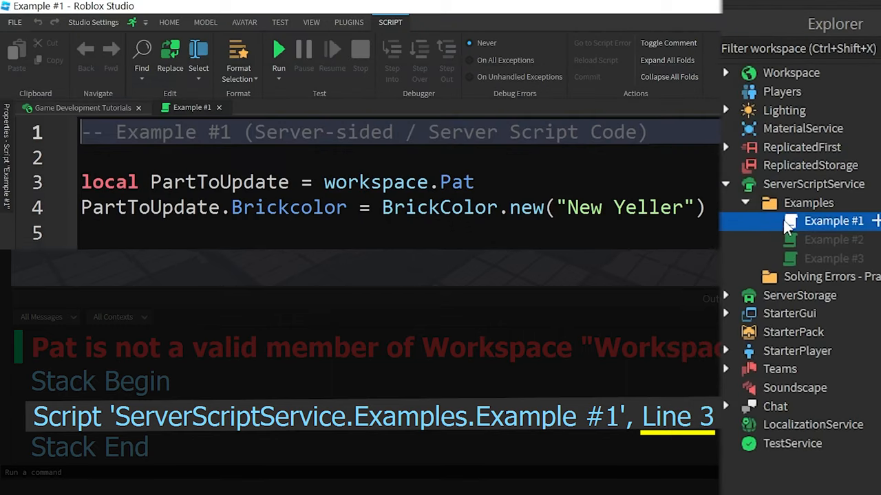
Replace the misspelled 'Pat' on line 3 of Example #1 with 'Part'.
left_click(475, 182)
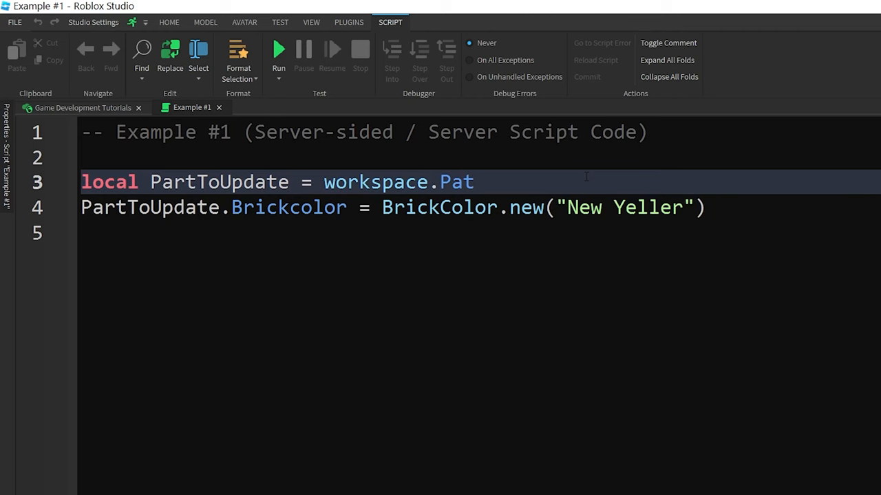
left_click(278, 49)
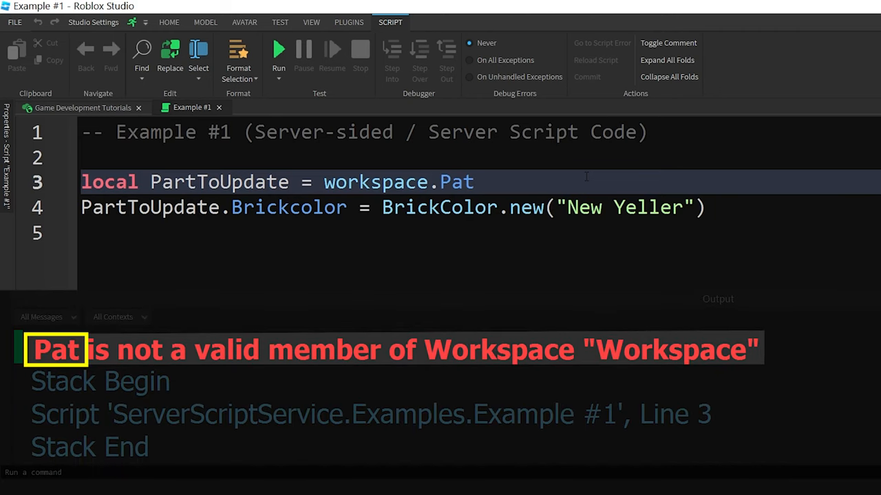
double_click(398, 182)
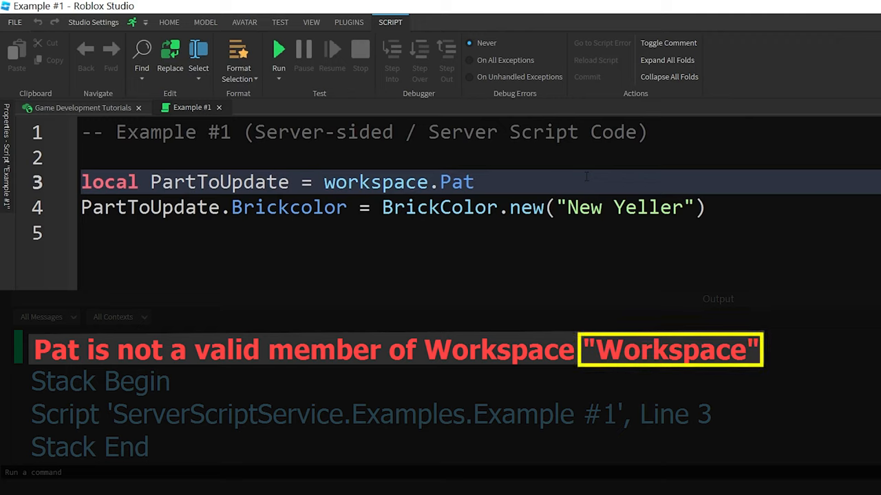
double_click(375, 181)
type("r")
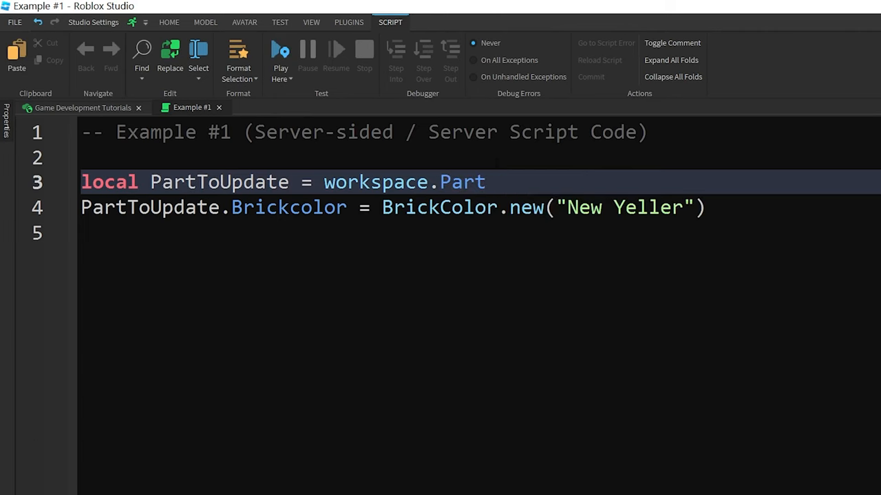
Test-run the game, note the Brickcolor error, stop, and fix line 4 to BrickColor.
left_click(280, 55)
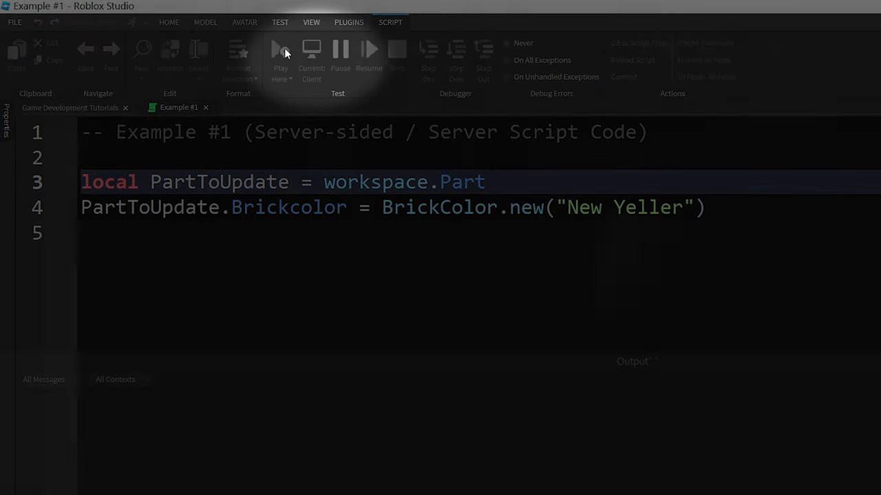
left_click(280, 55)
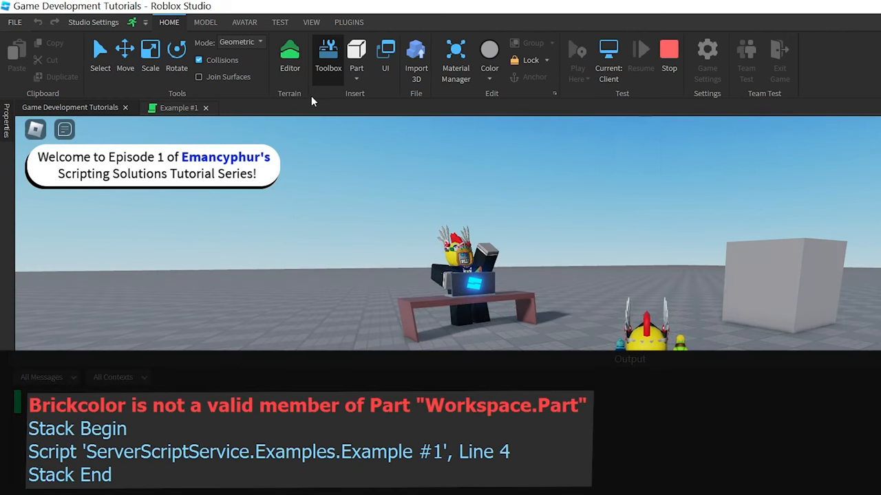
mouse_move(668, 49)
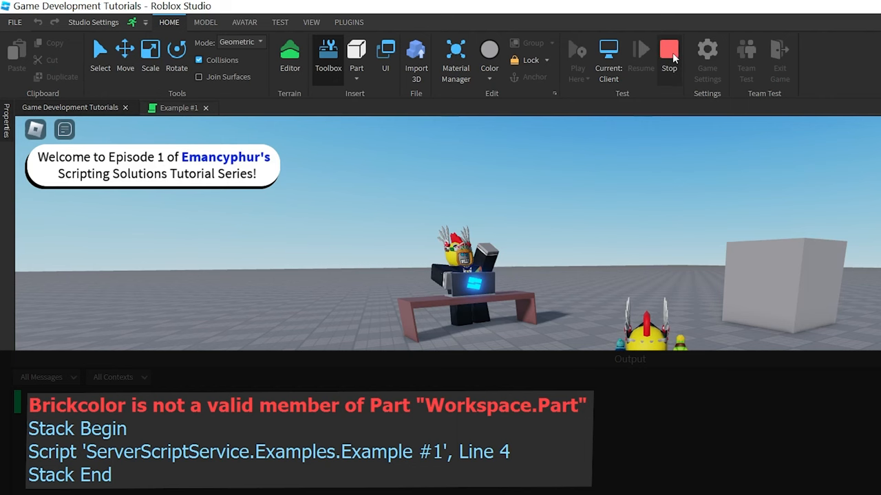
left_click(668, 51)
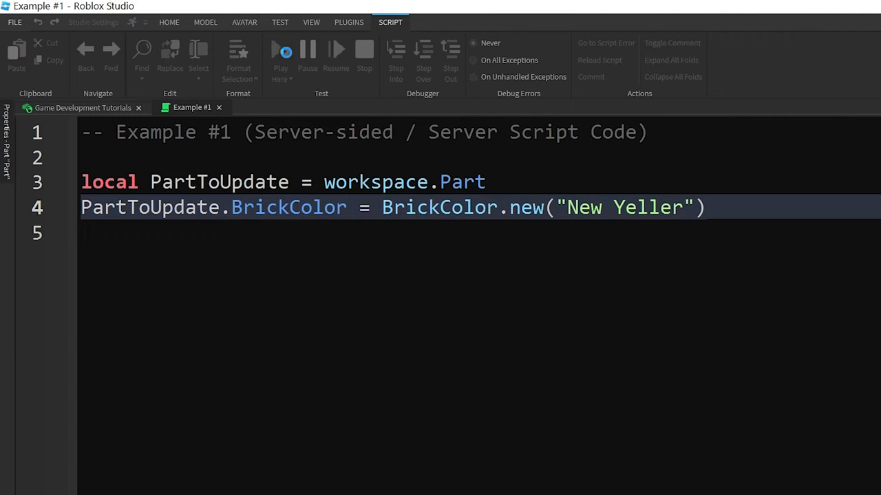
Switch back to the Game Development Tutorials 3D scene with Explorer shown.
left_click(70, 107)
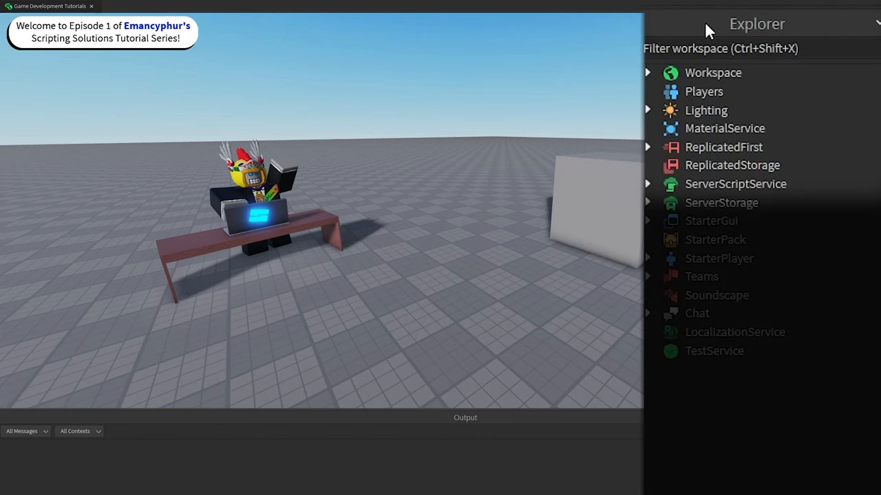
Expand Workspace, open Properties, and select Part to see BrickColor Medium stone grey.
left_click(647, 73)
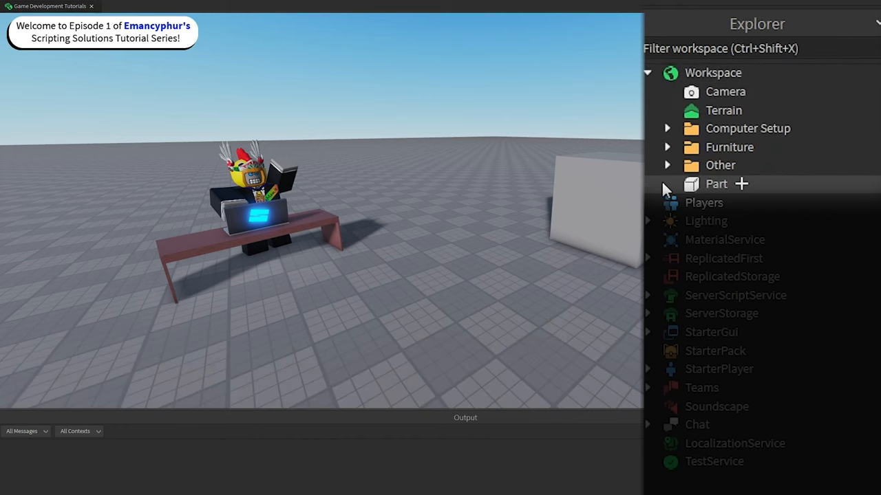
left_click(349, 7)
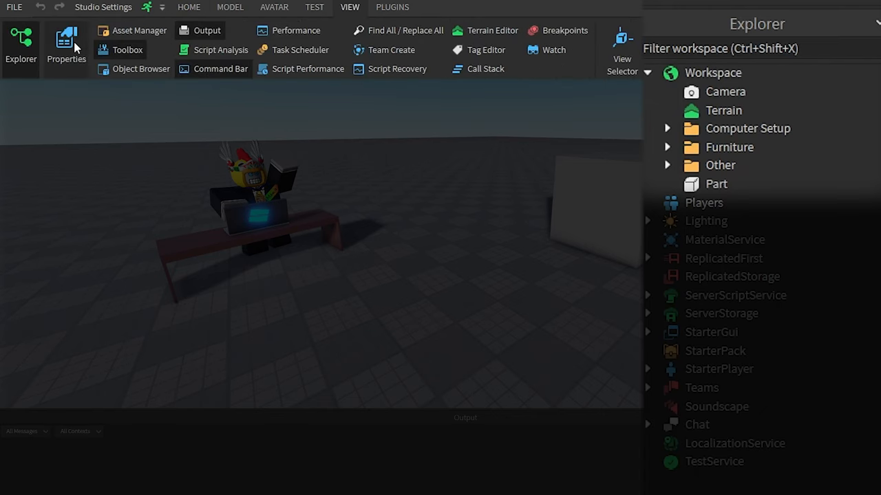
left_click(66, 44)
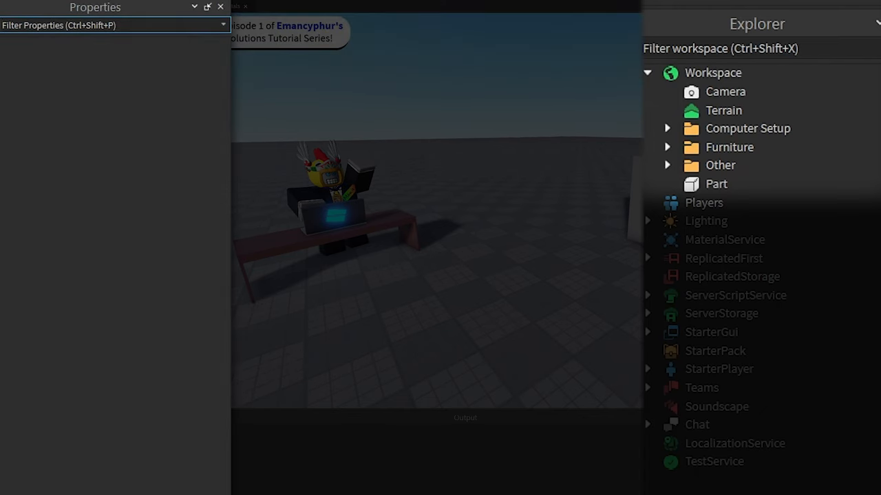
mouse_move(716, 184)
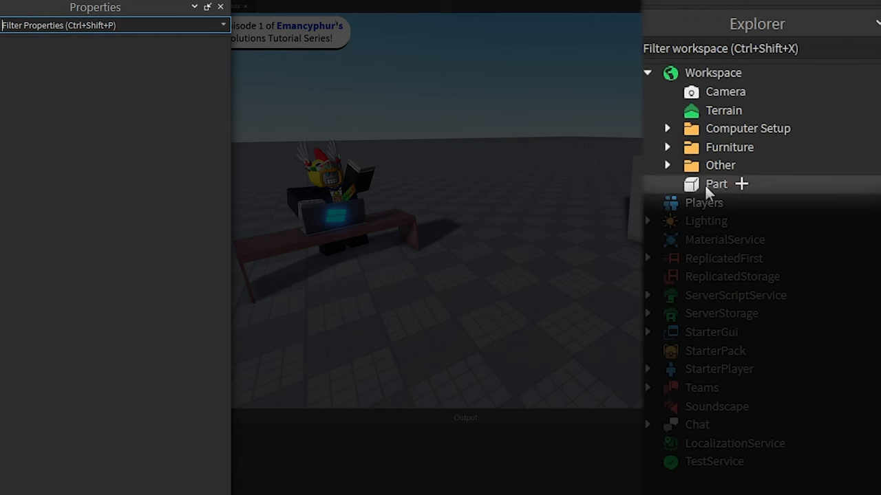
left_click(717, 183)
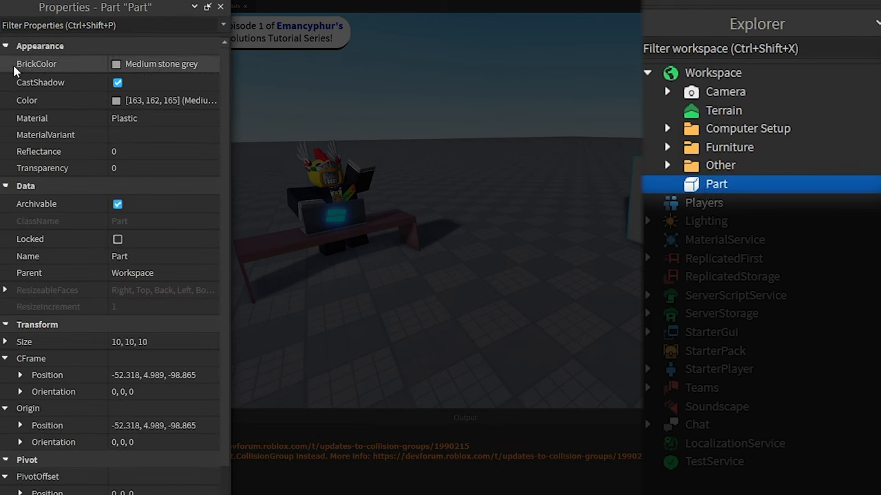
mouse_move(62, 69)
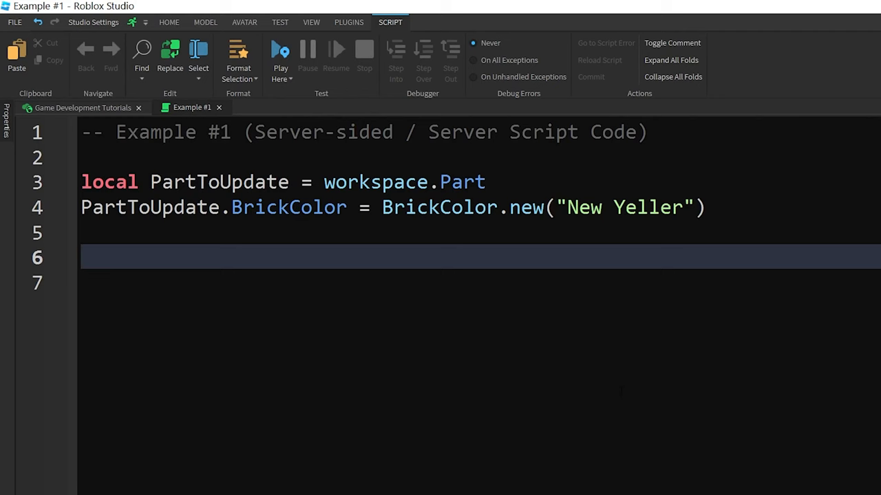
Type 'workspace.Part.Br' on line 6 of Example #1 to reach BrickColor.
type("workspace.")
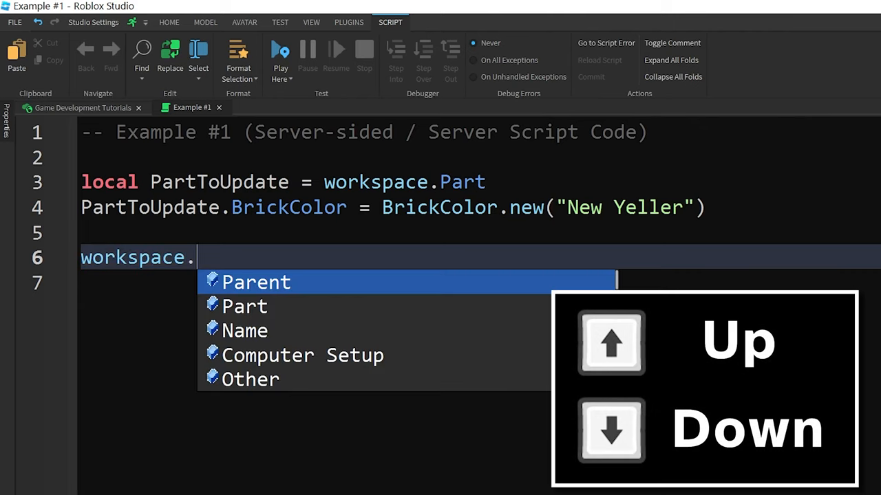
type("Part")
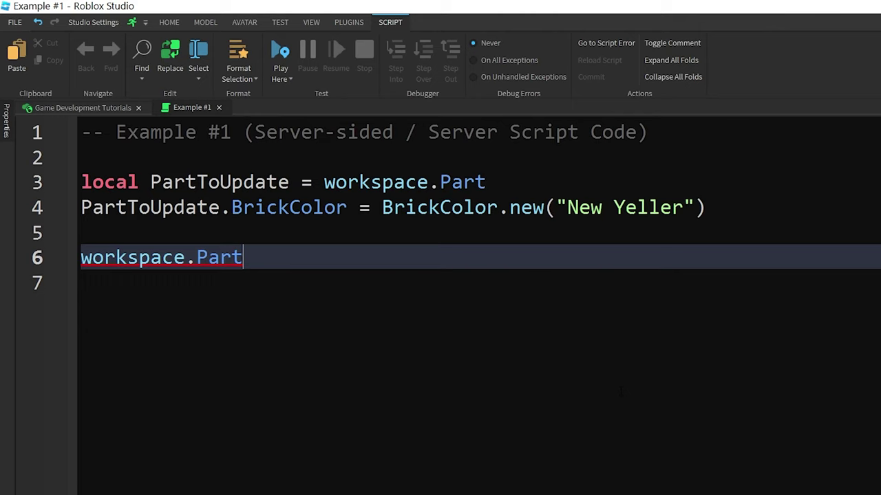
type(".Br")
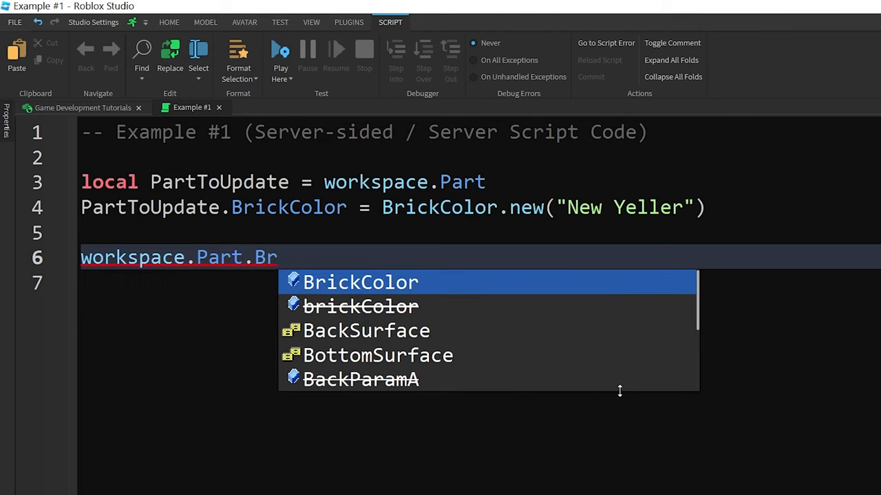
mouse_move(567, 281)
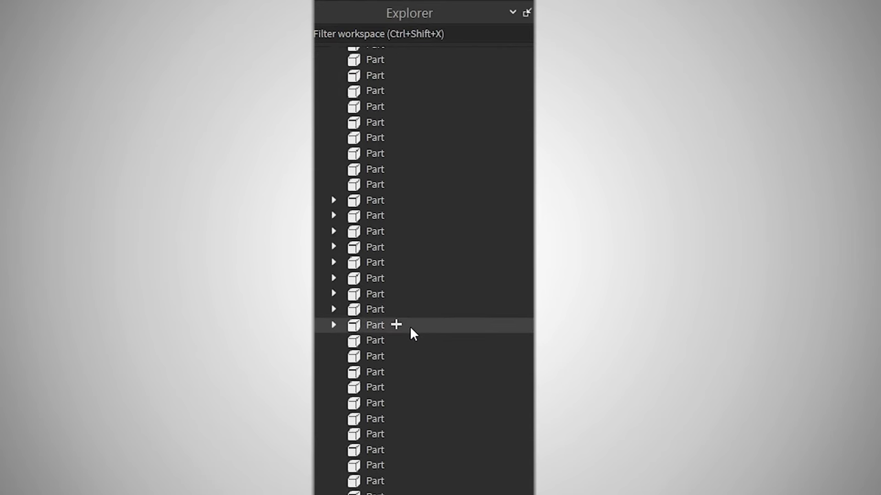
mouse_move(375, 387)
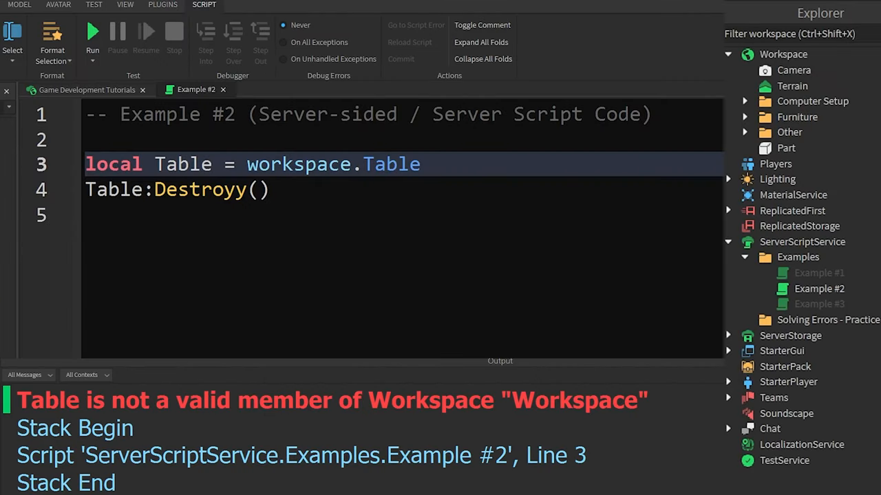
Select the Destroyy method name and filter Explorer for 'table' to locate the Table model.
double_click(392, 164)
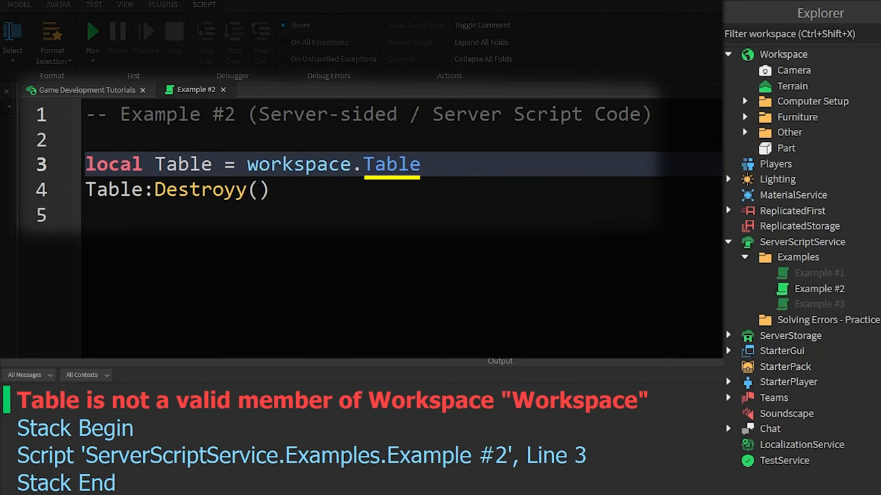
mouse_move(791, 71)
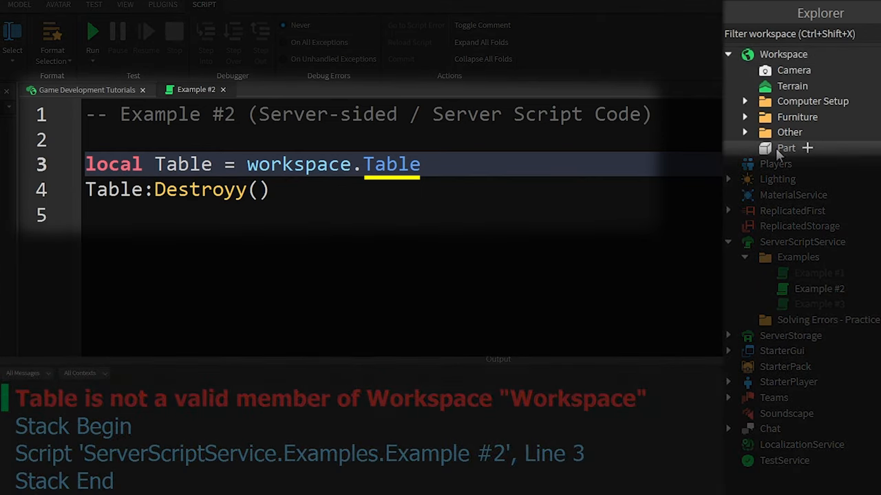
mouse_move(792, 86)
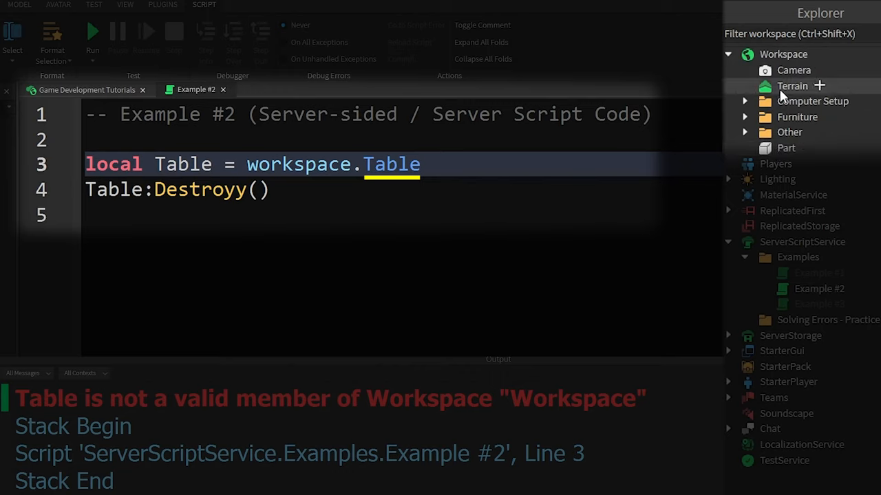
type("ta")
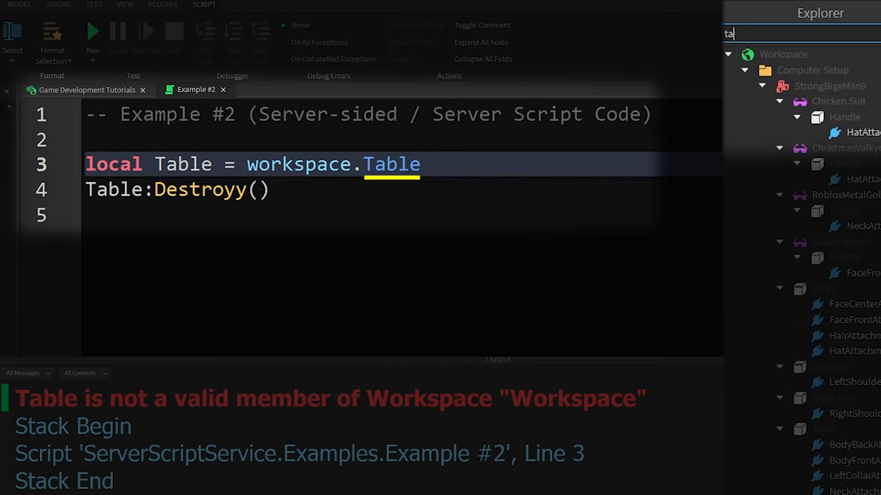
type("ble")
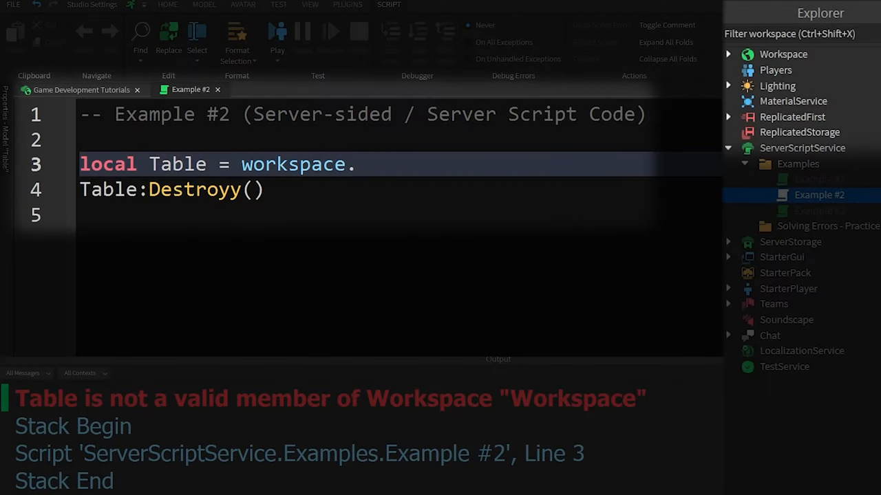
Change line 3 of Example #2 to workspace.Furniture.Table.
key("Backspace")
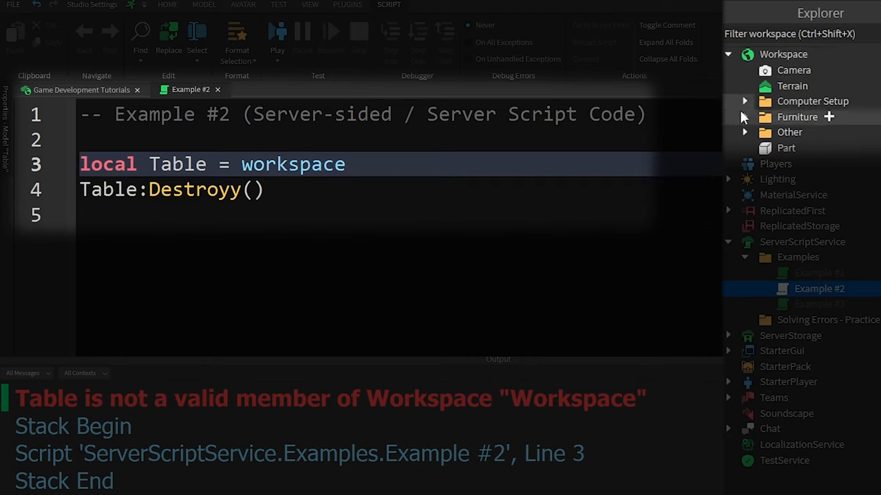
type(".Furniture.Table")
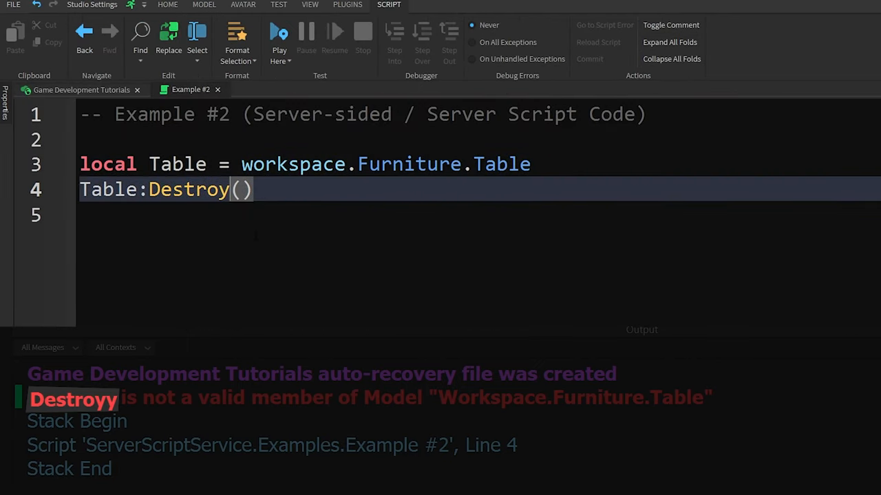
left_click(279, 31)
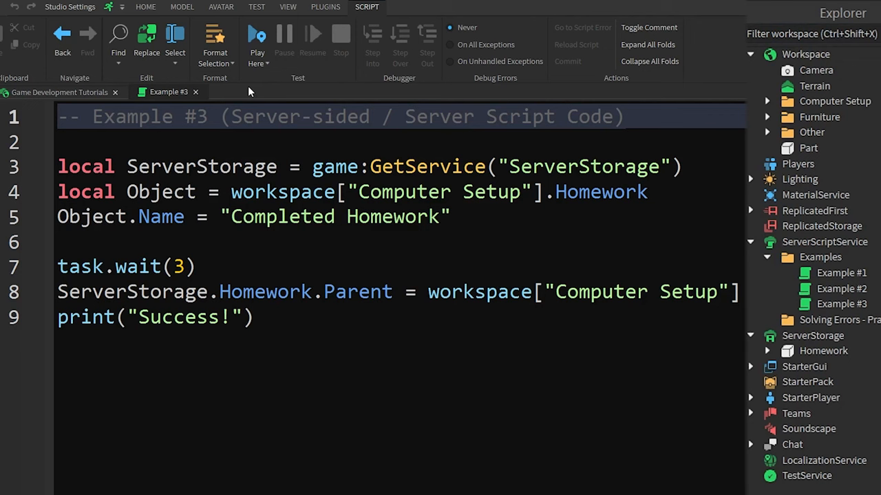
double_click(600, 191)
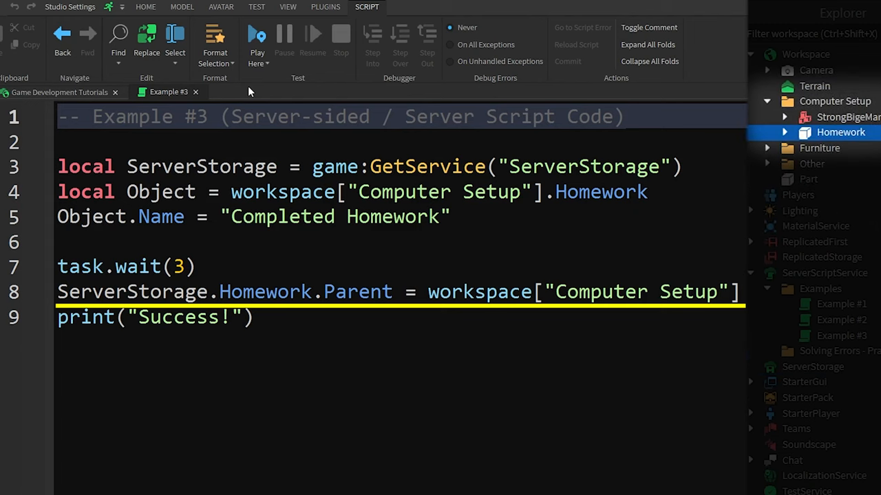
left_click(256, 39)
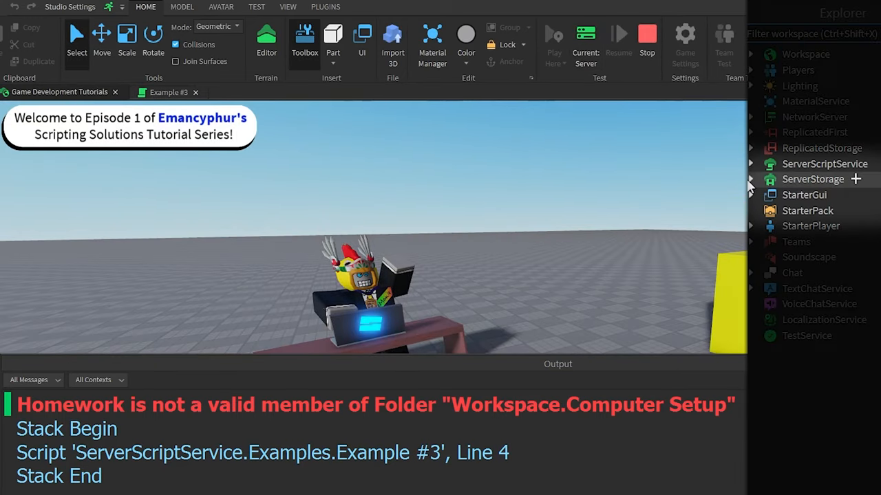
left_click(750, 179)
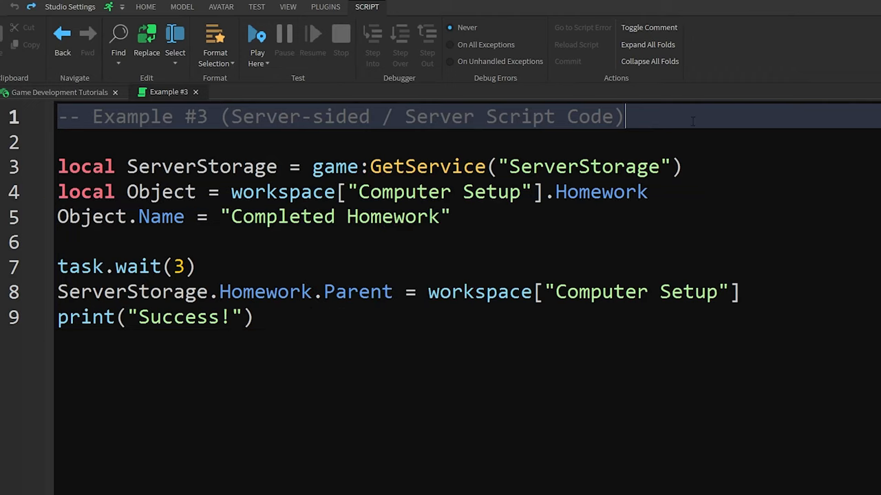
left_click_drag(58, 191, 452, 216)
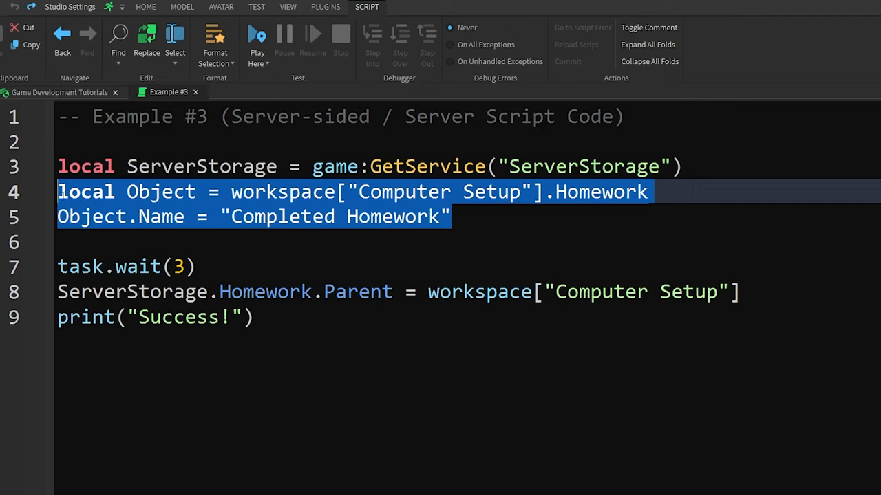
key("Delete")
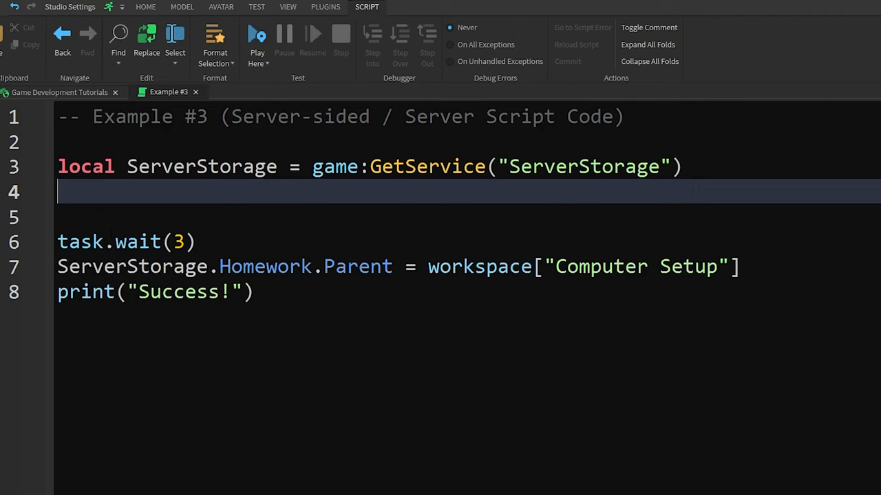
key("Return")
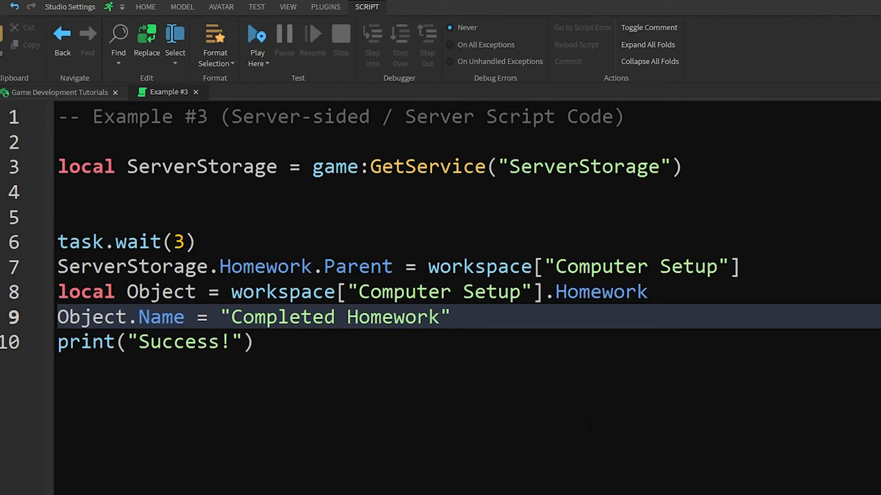
left_click(830, 350)
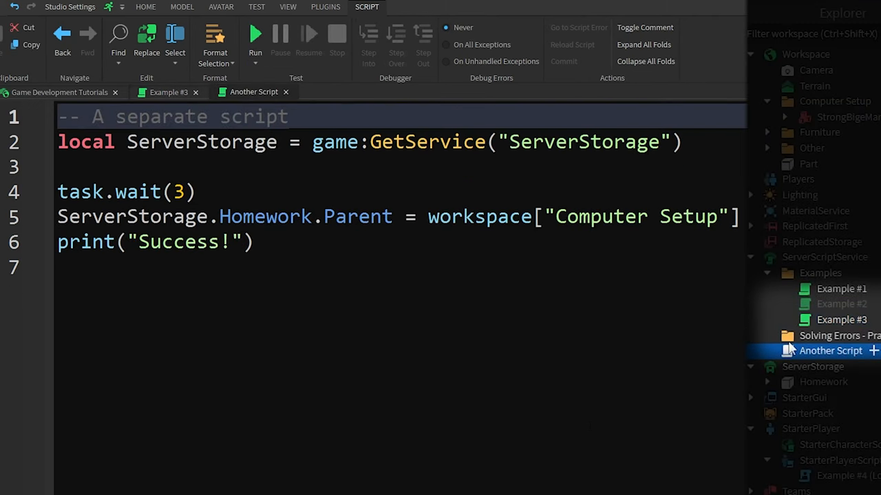
left_click(167, 92)
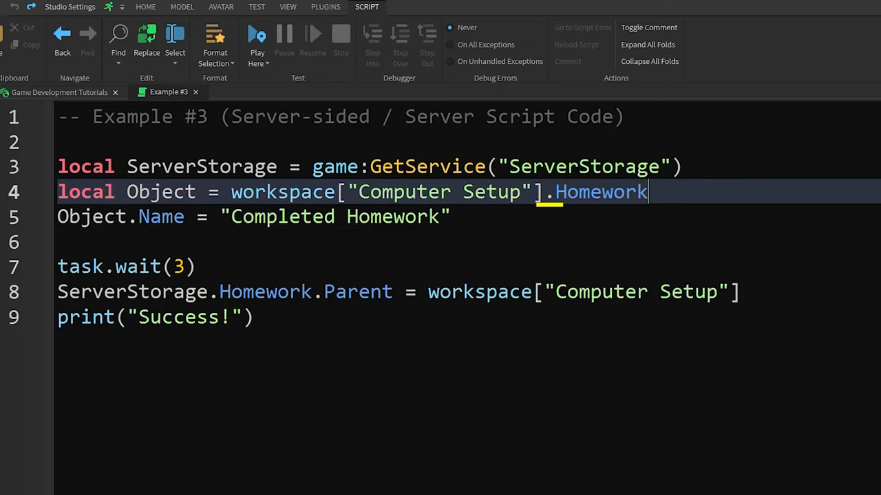
Edit line 4 of Example #3 to fetch Homework through a WaitForChild call.
type(":FindFirstChild(\"")
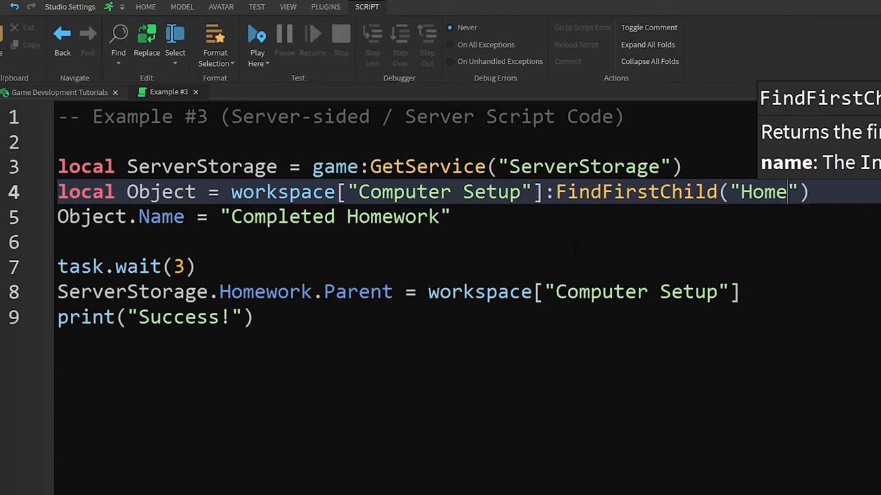
type("work")
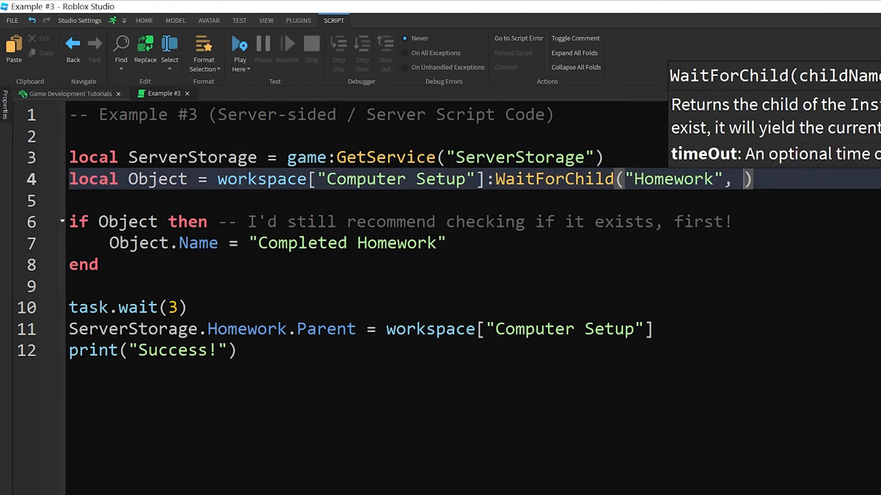
Add a 10-second timeout as the second argument of the Homework WaitForChild call.
type("10")
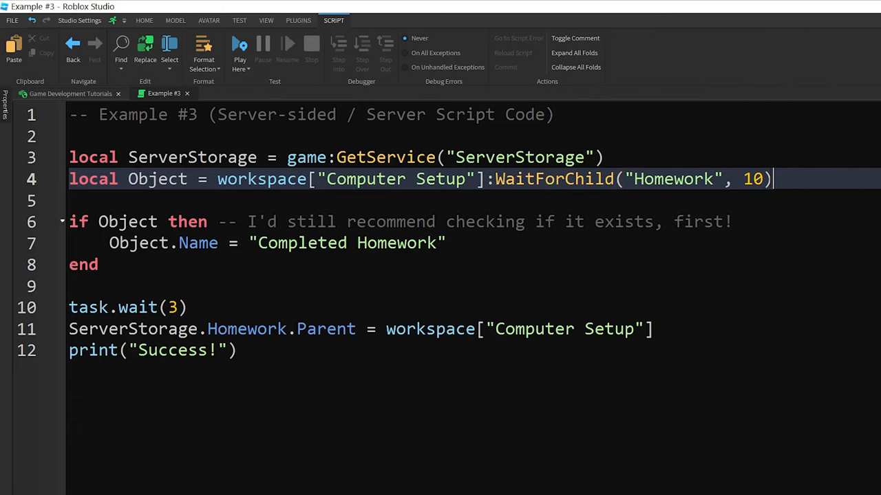
mouse_move(218, 93)
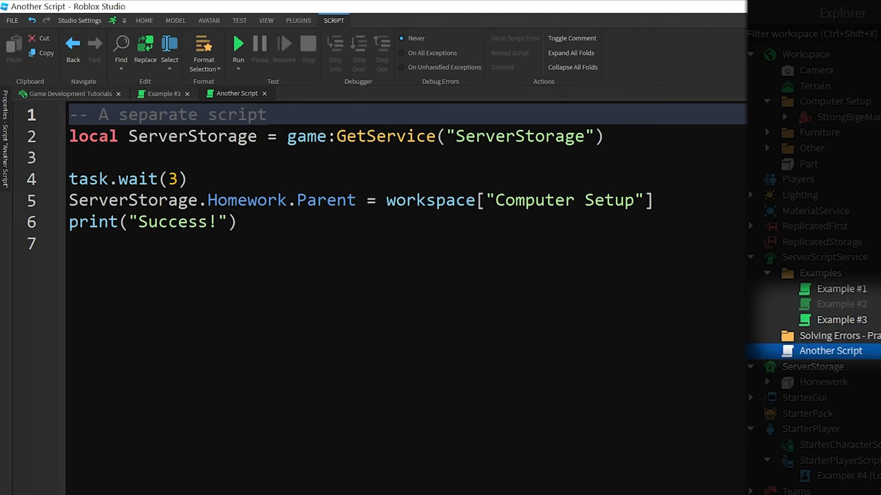
Run a test session to see the Homework infinite-yield warning, then stop it.
left_click(163, 93)
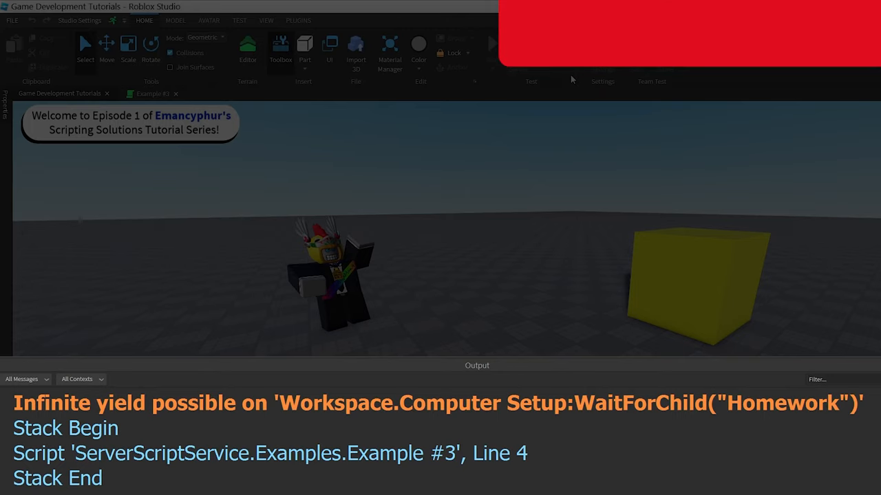
left_click(191, 95)
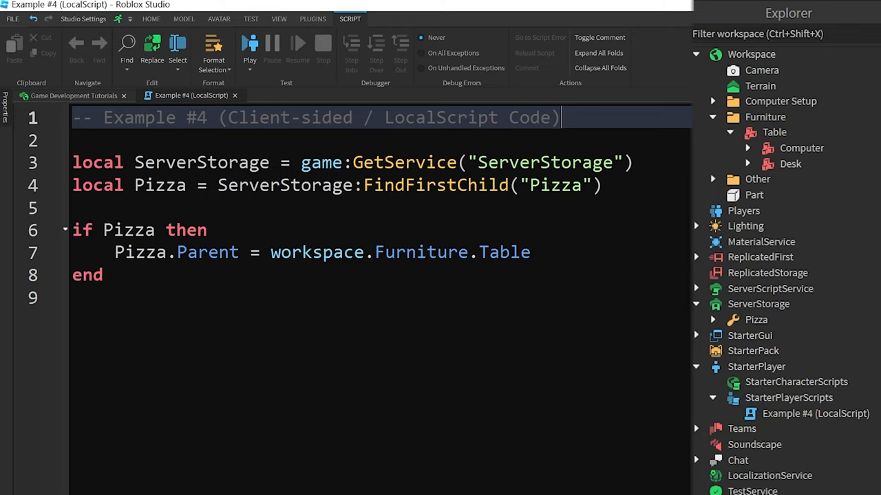
Start a play test to observe what Example #4 does with the Pizza.
left_click(755, 320)
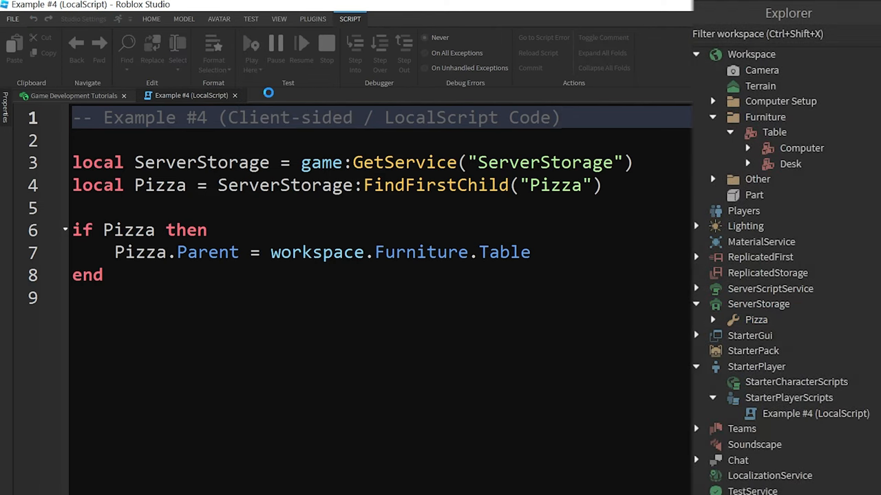
left_click(62, 95)
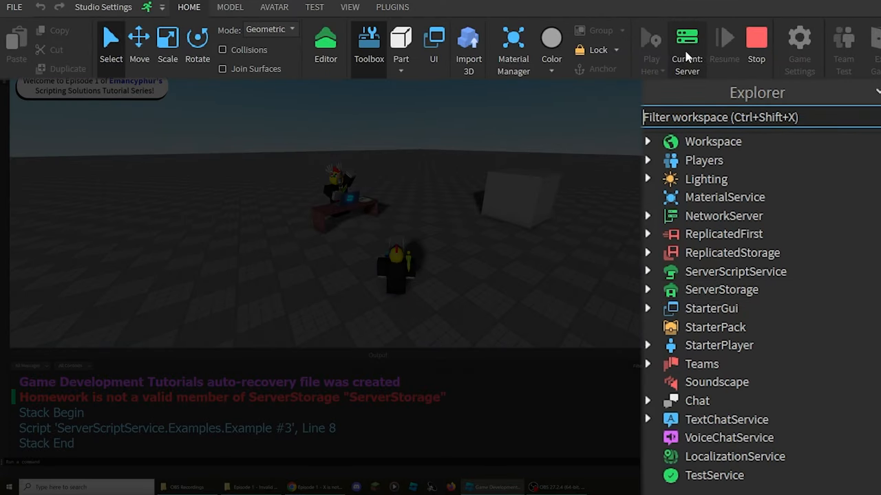
Stop the test and write the ServerStorage GetService line in the new server Script.
left_click(646, 289)
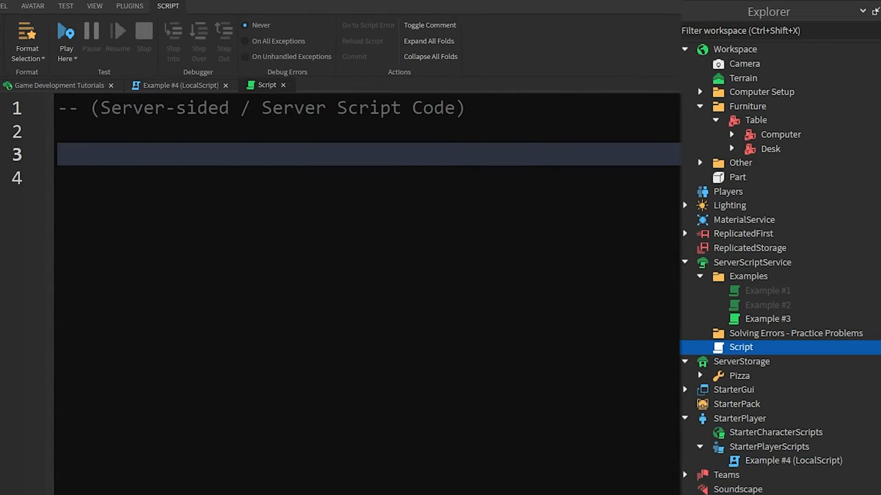
type("local ServerStorage = game:GetService(\"ServerStorage\")")
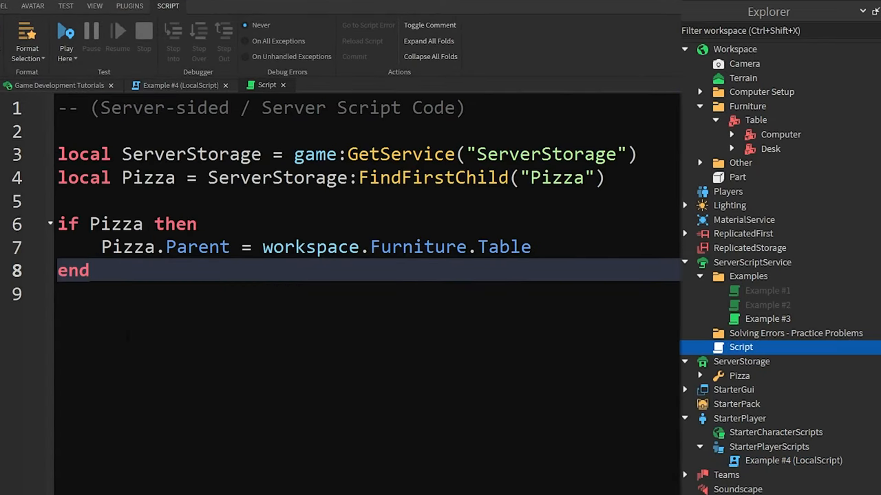